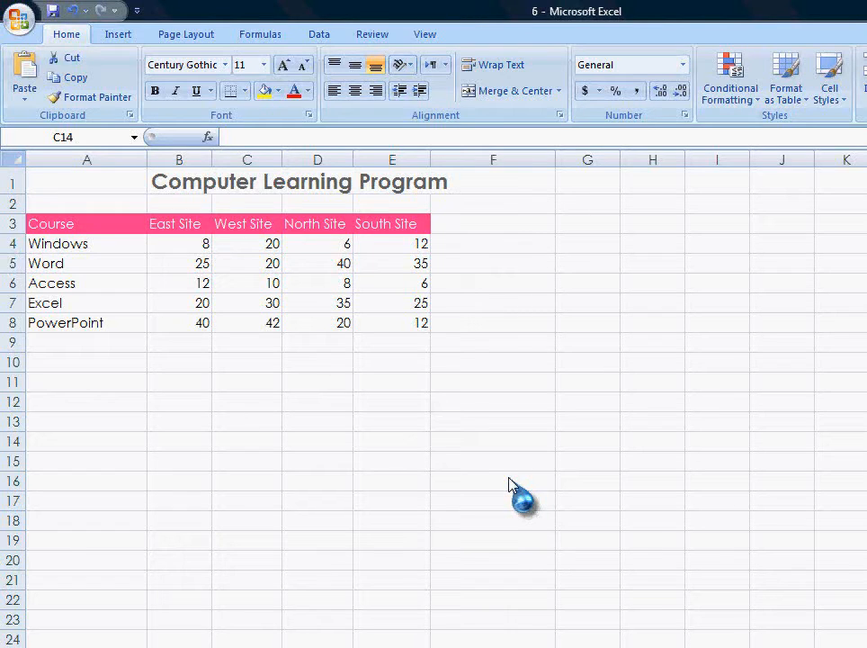
pyautogui.moveTo(189, 187)
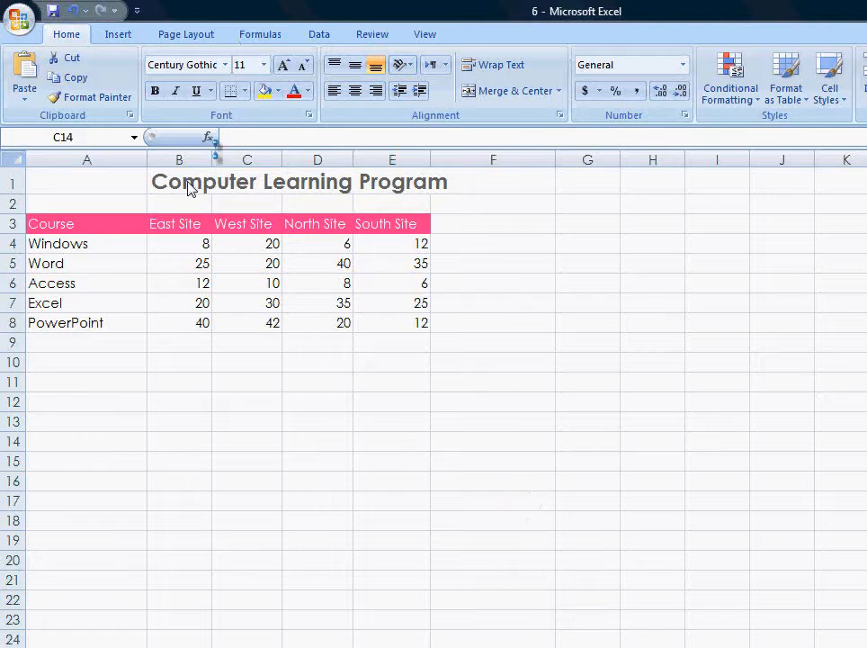
# Step: Select the enrollment table from the Course header through the PowerPoint row (A3:E8)
pyautogui.moveTo(87, 223); pyautogui.dragTo(87, 302)
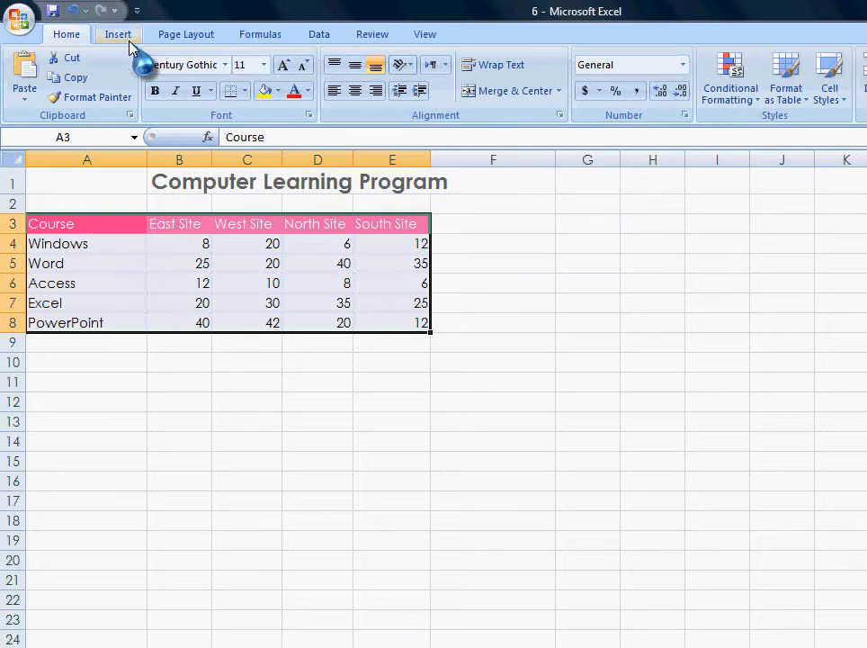
# Step: Insert a 2-D clustered column chart of course counts by site from the Insert ribbon
pyautogui.click(119, 32)
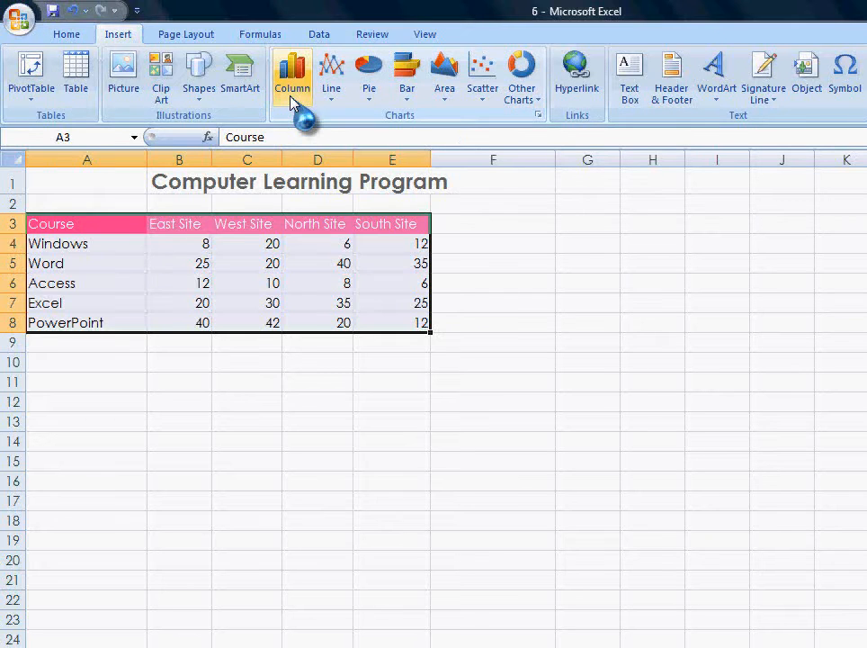
pyautogui.click(292, 74)
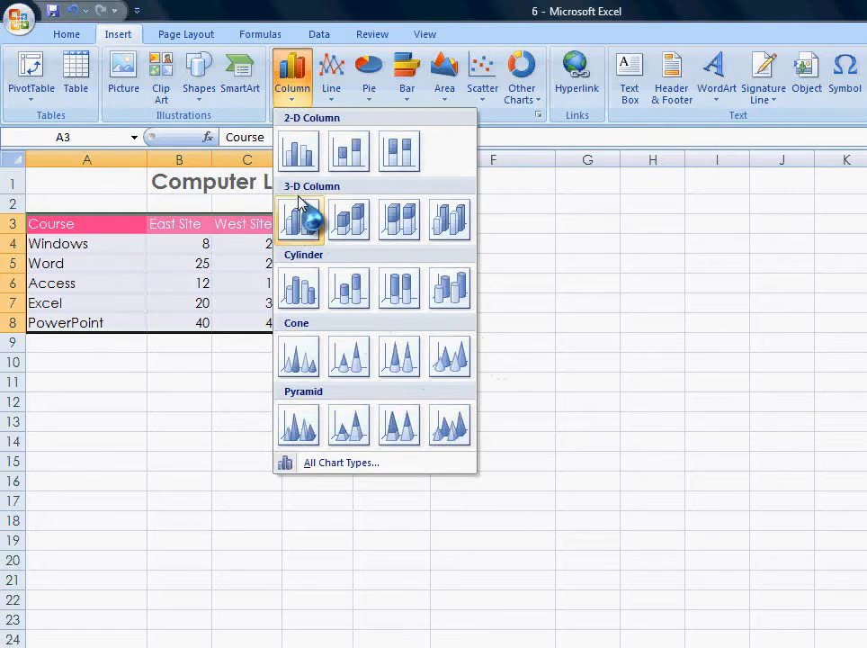
pyautogui.click(299, 219)
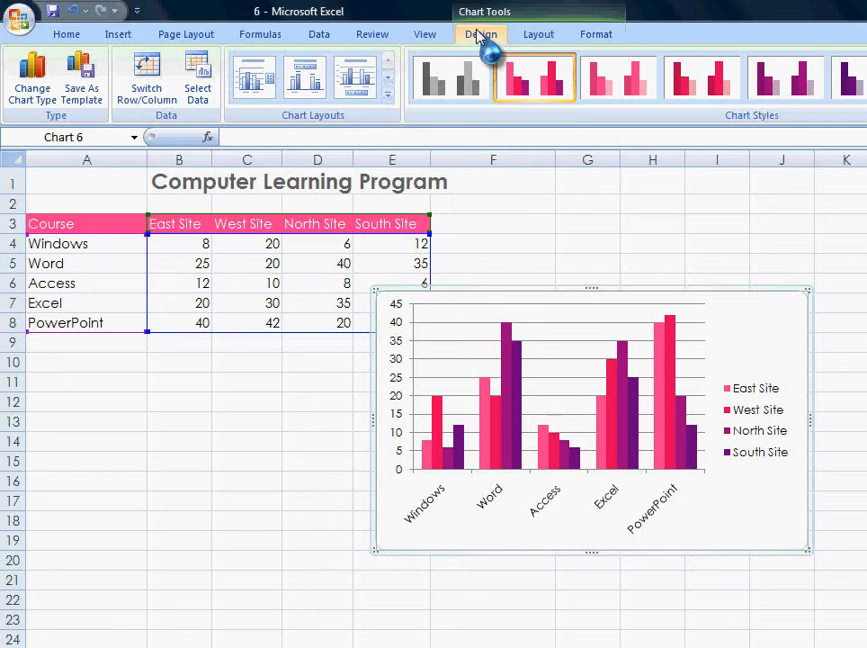
# Step: Apply a chart layout with a title and set the title to 'Computer Learning Program'
pyautogui.click(483, 34)
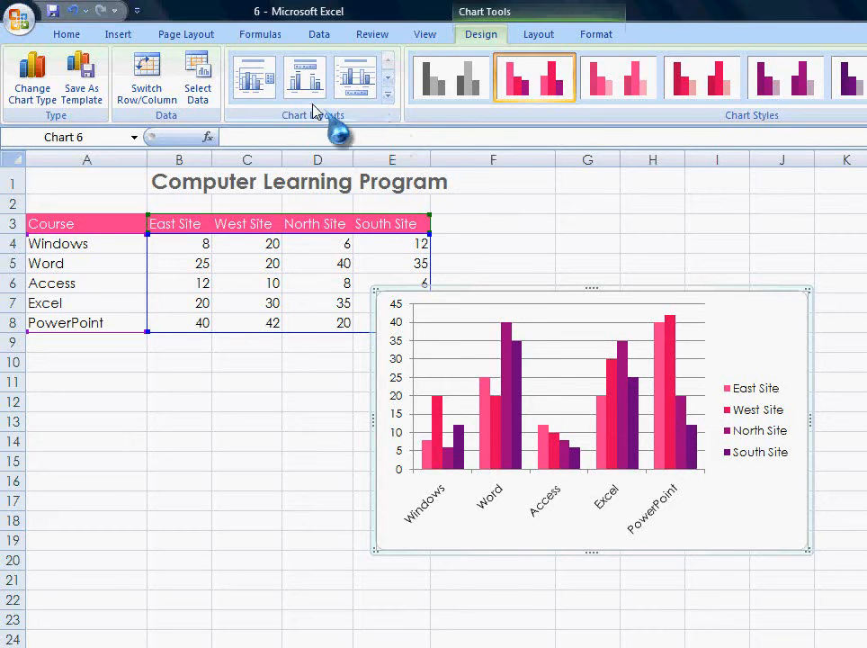
pyautogui.click(304, 76)
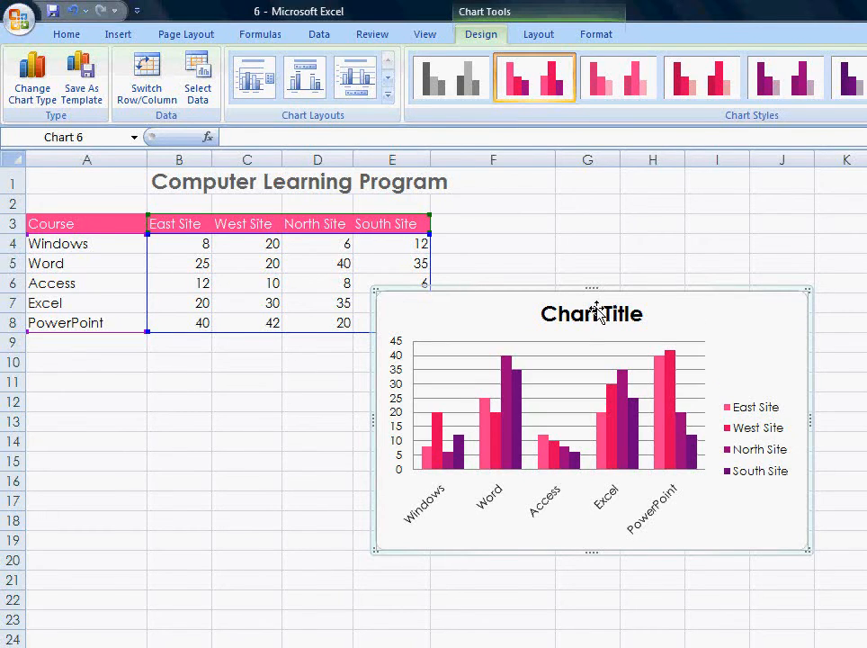
pyautogui.click(592, 313)
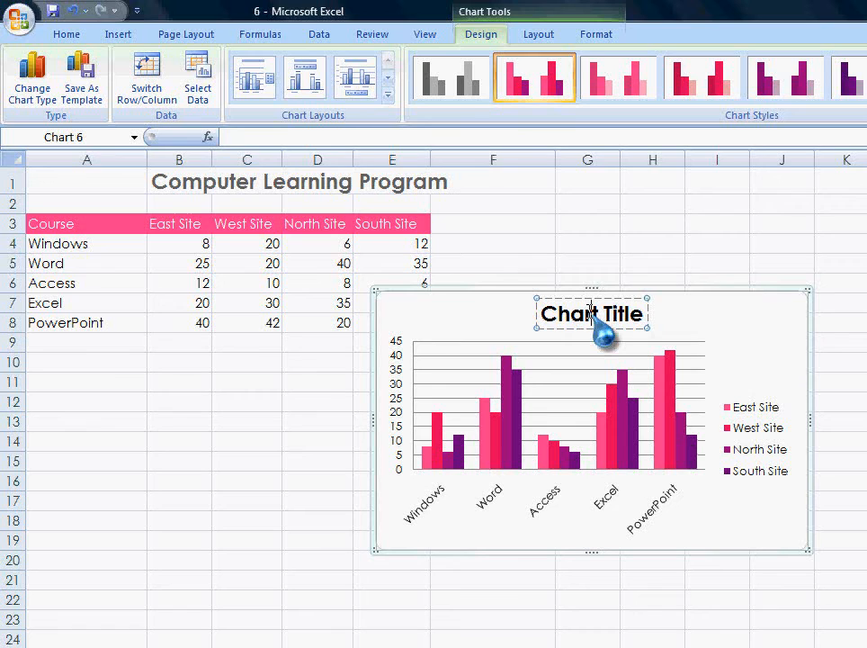
pyautogui.click(591, 313)
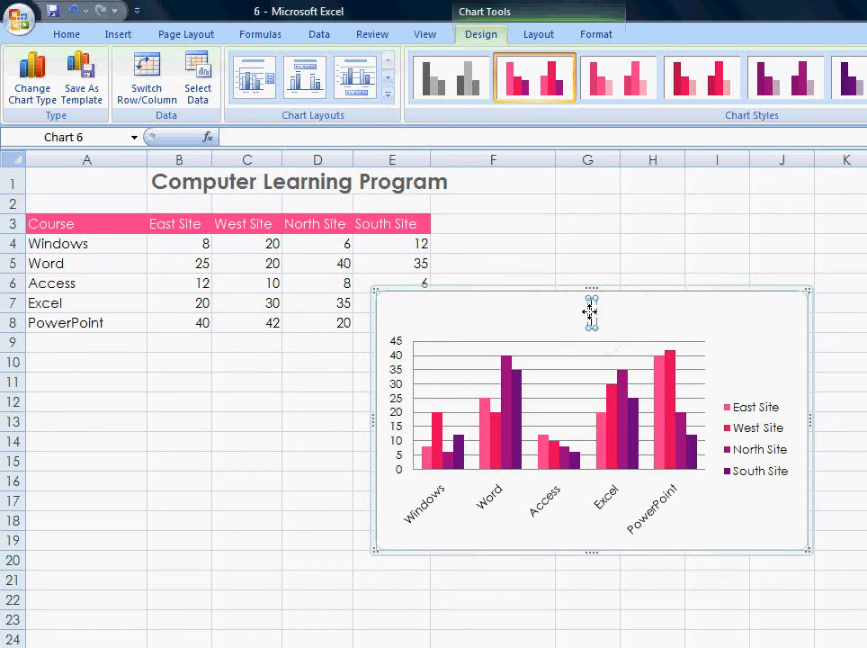
pyautogui.click(590, 313)
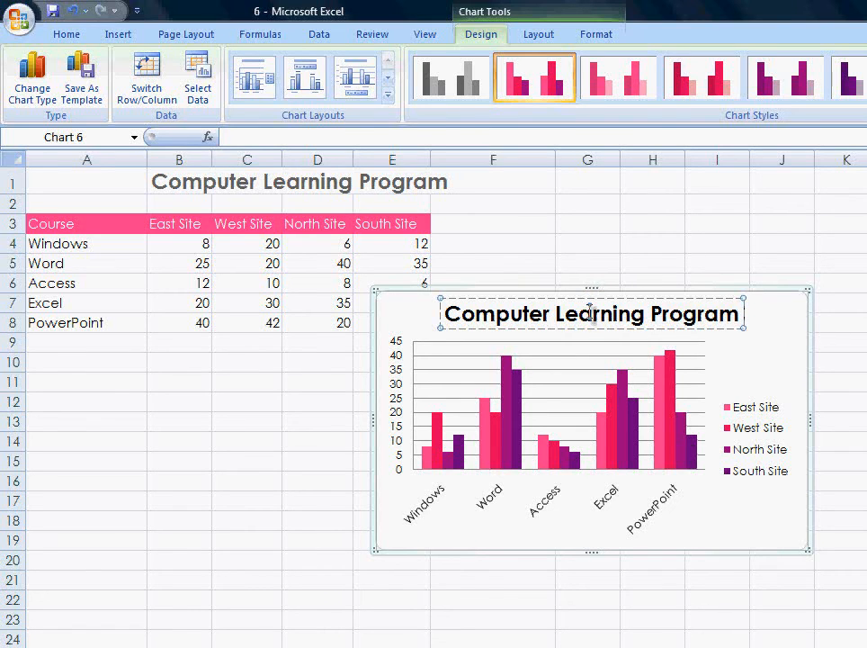